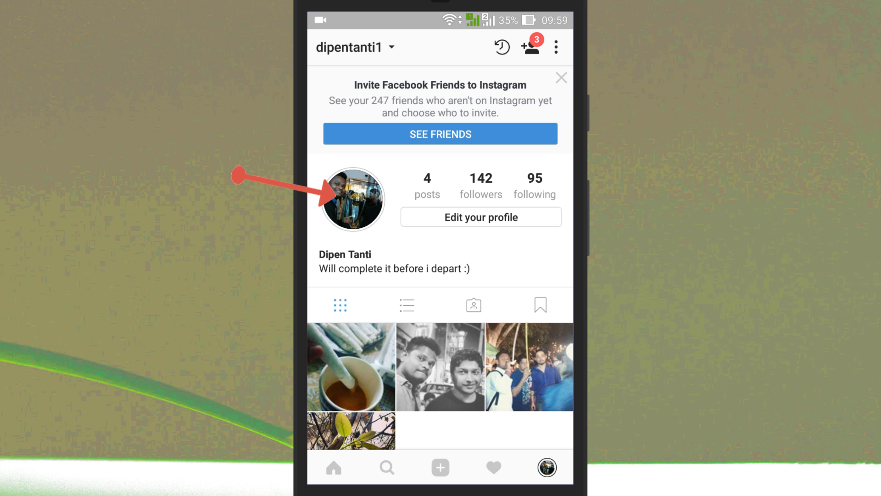
Delete the yellow chick photo from your story through the three-dot menu and confirm
left_click(351, 200)
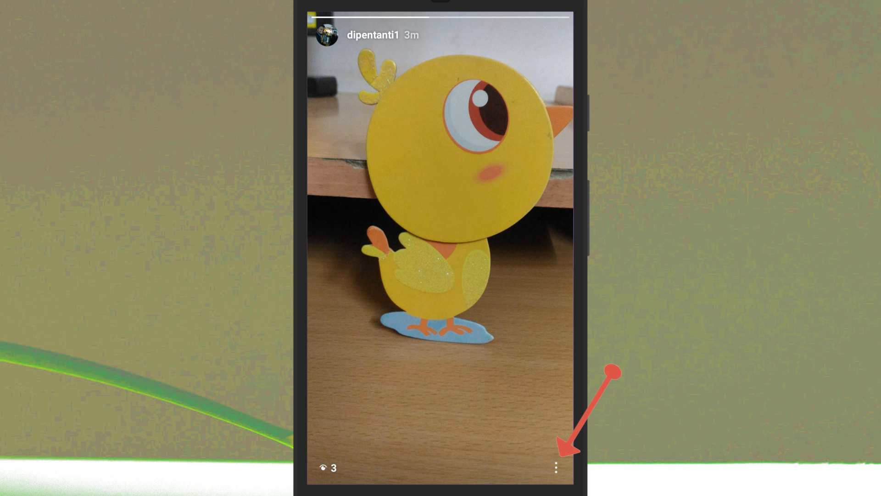
left_click(556, 466)
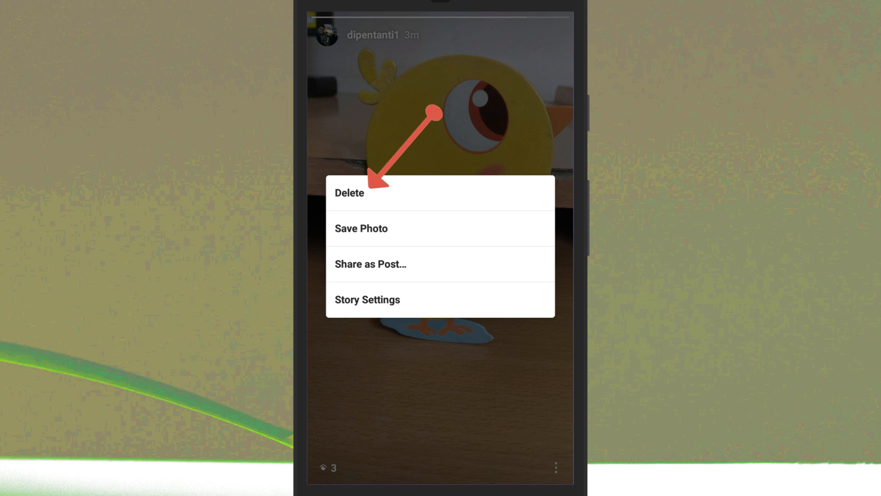
left_click(348, 193)
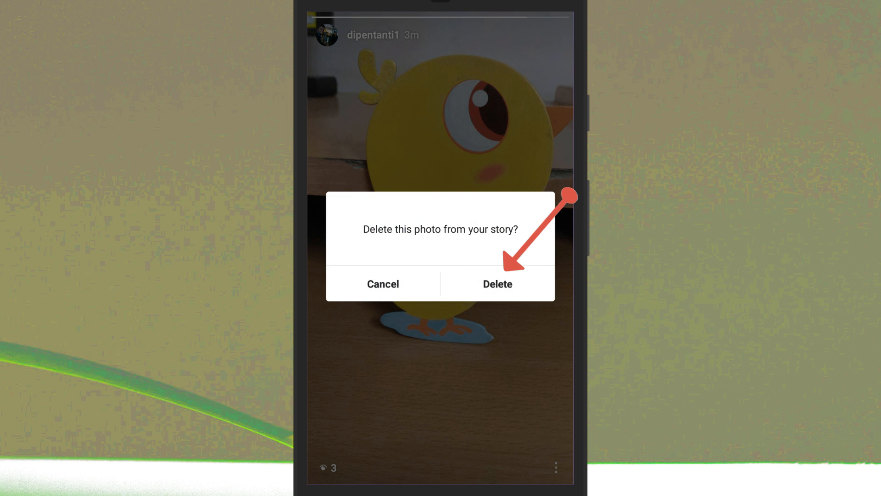
left_click(497, 284)
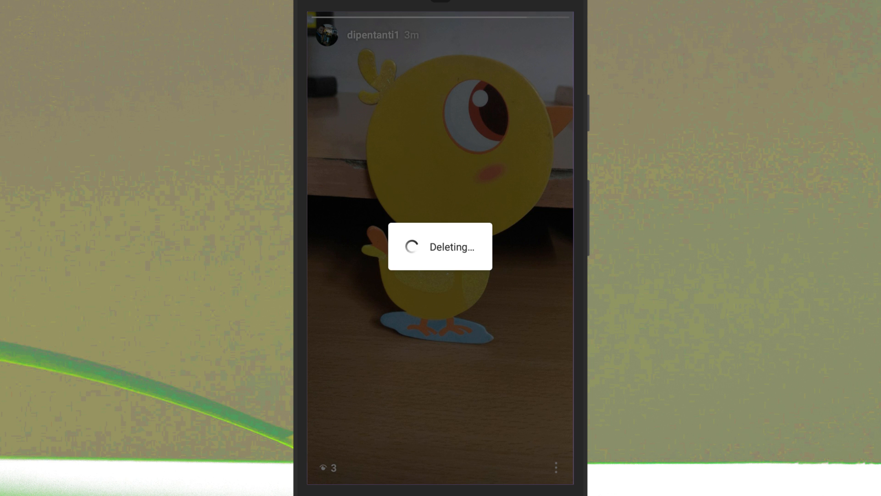